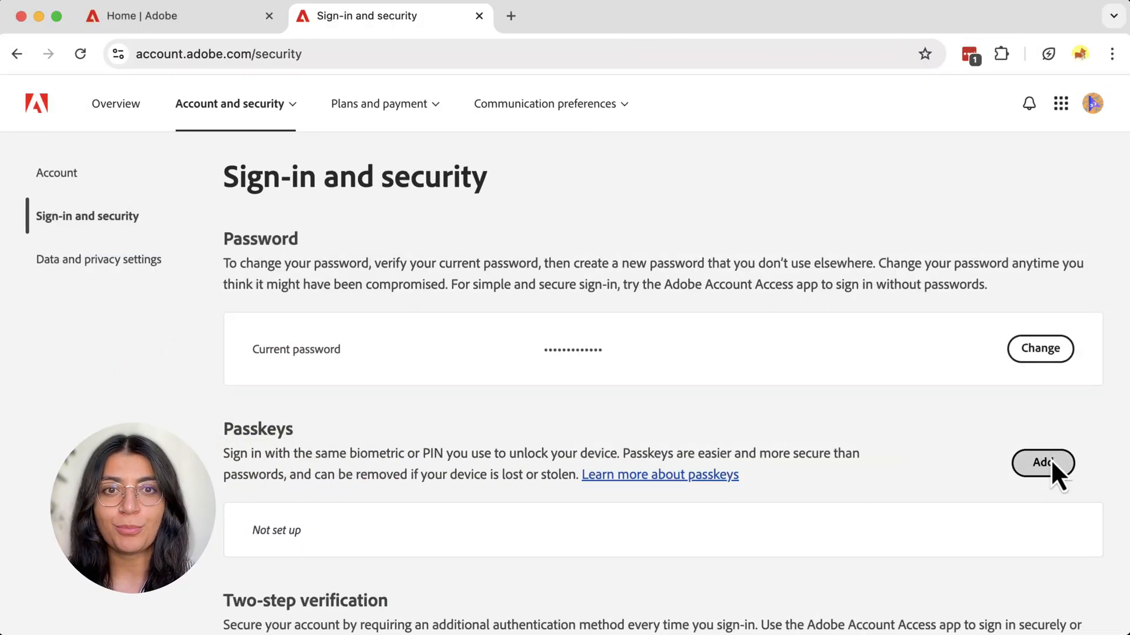
Add a passkey to the Adobe account and save it in LastPass, confirming with Got it.
left_click(1042, 463)
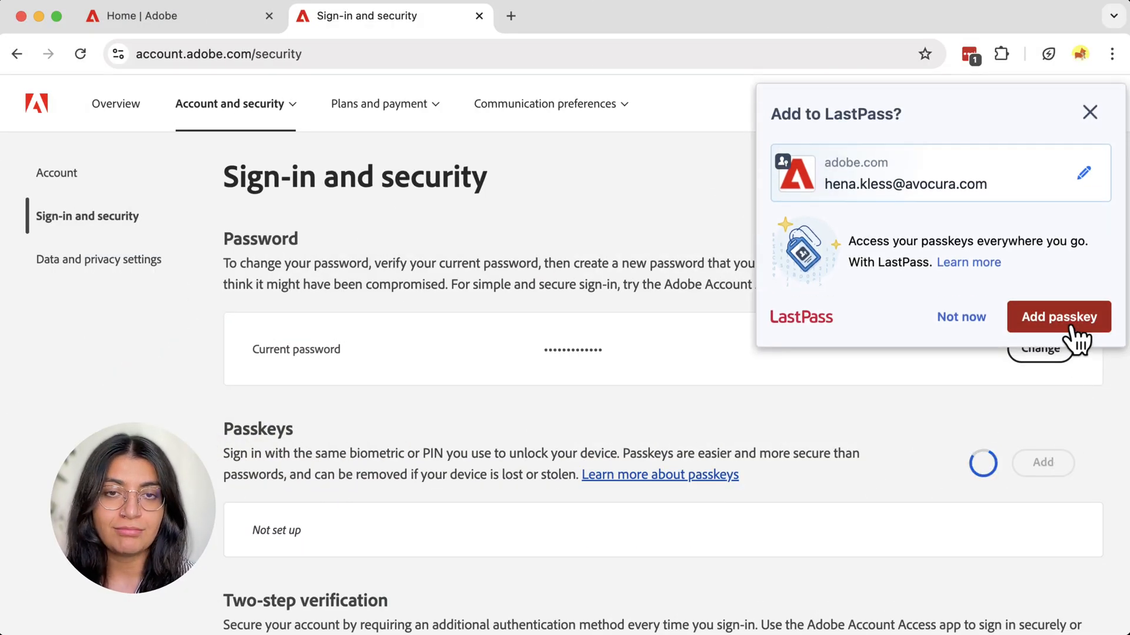
left_click(1059, 317)
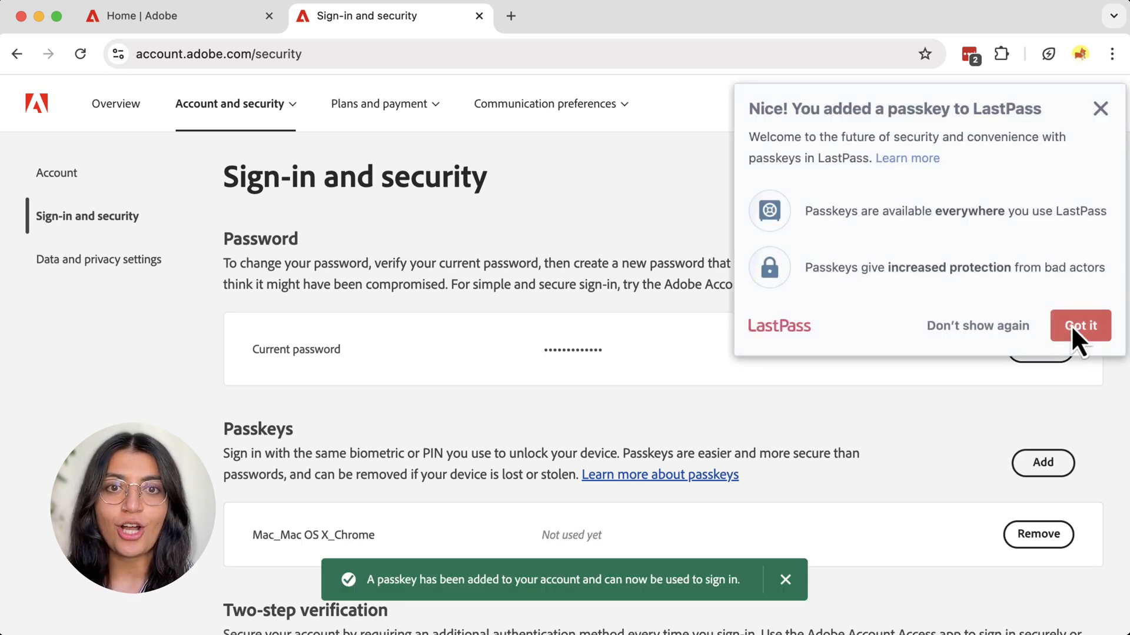
left_click(1081, 325)
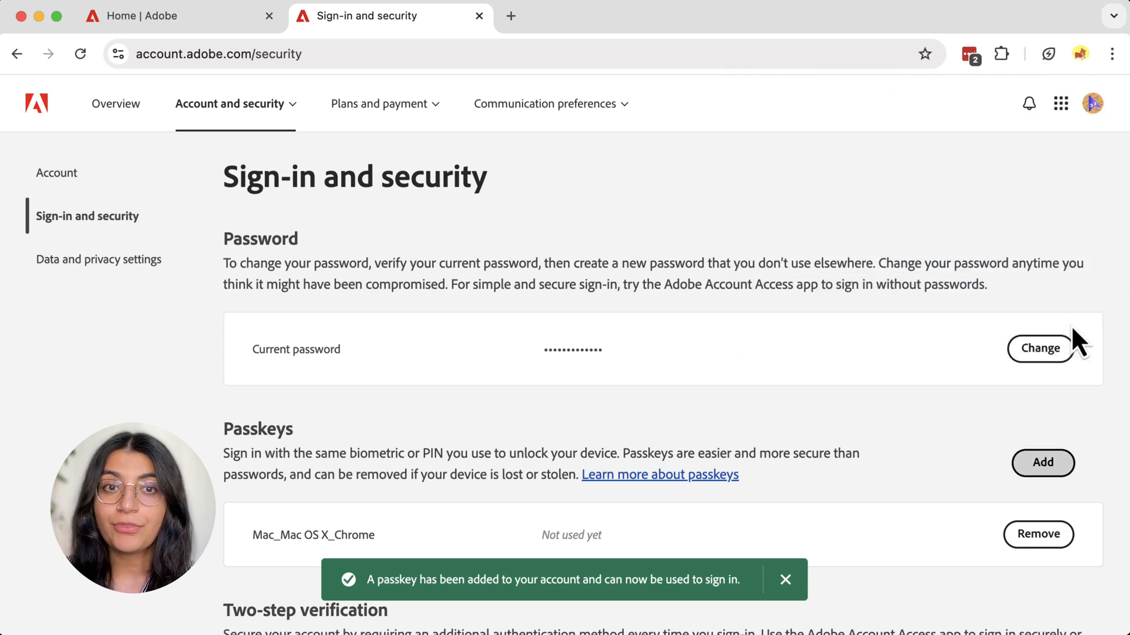
Open the LastPass web vault from the extension and search it for 'adobe'.
left_click(969, 53)
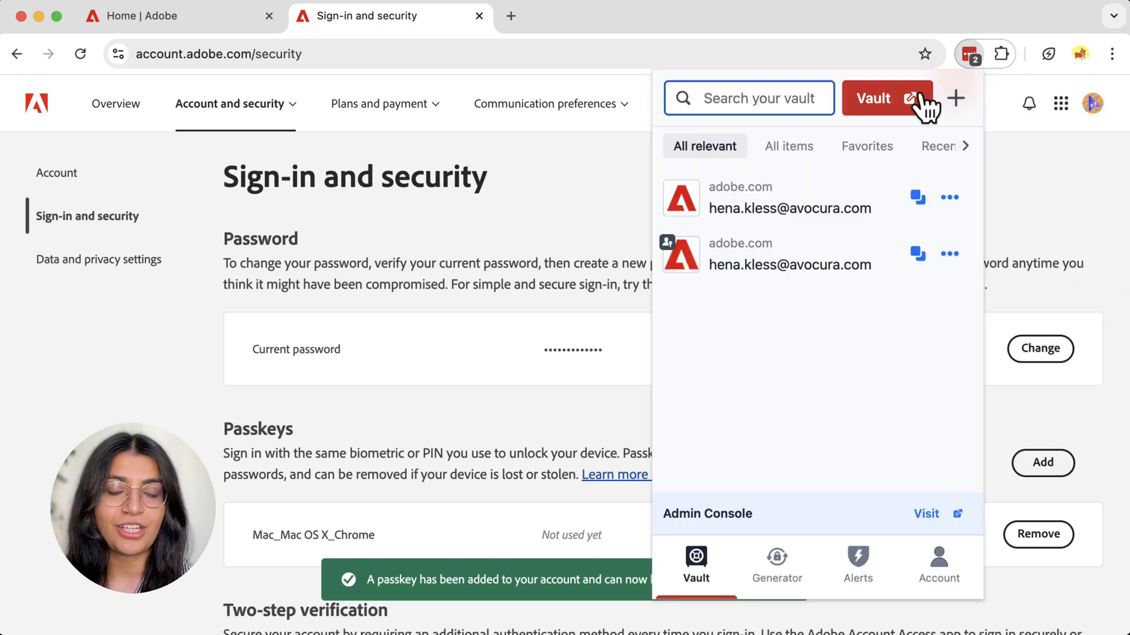
left_click(887, 98)
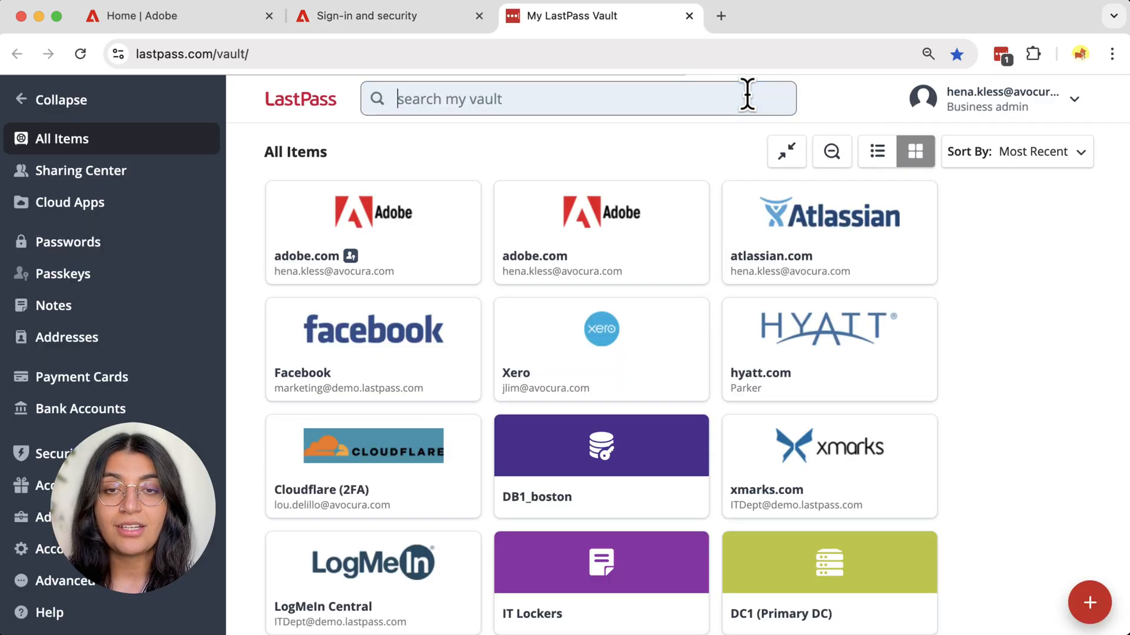
type("adobe")
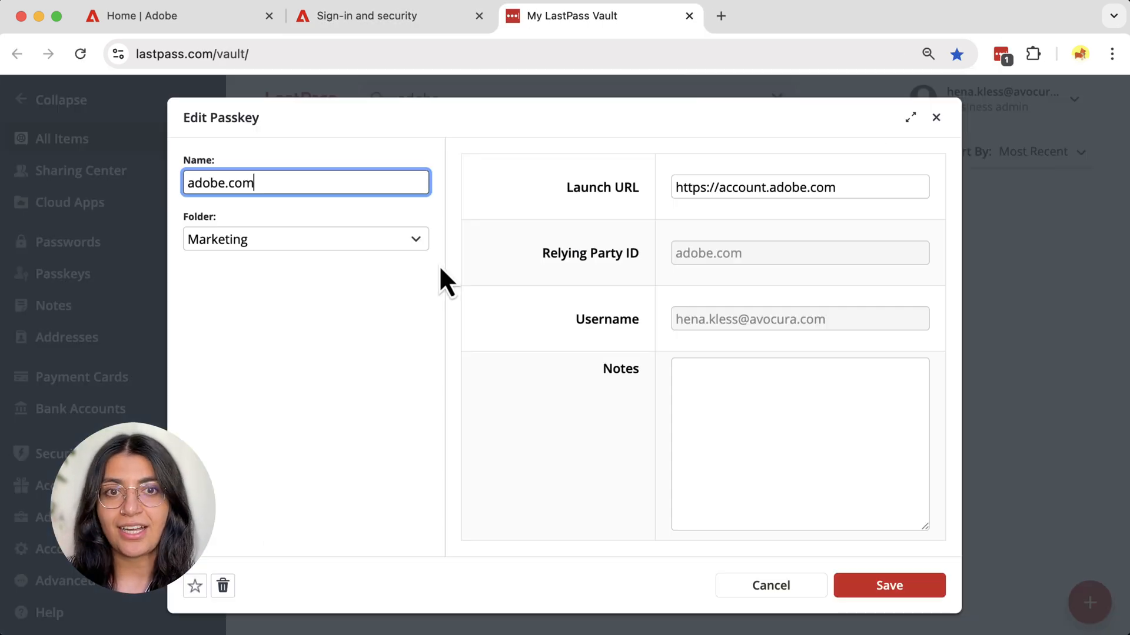
mouse_move(713, 578)
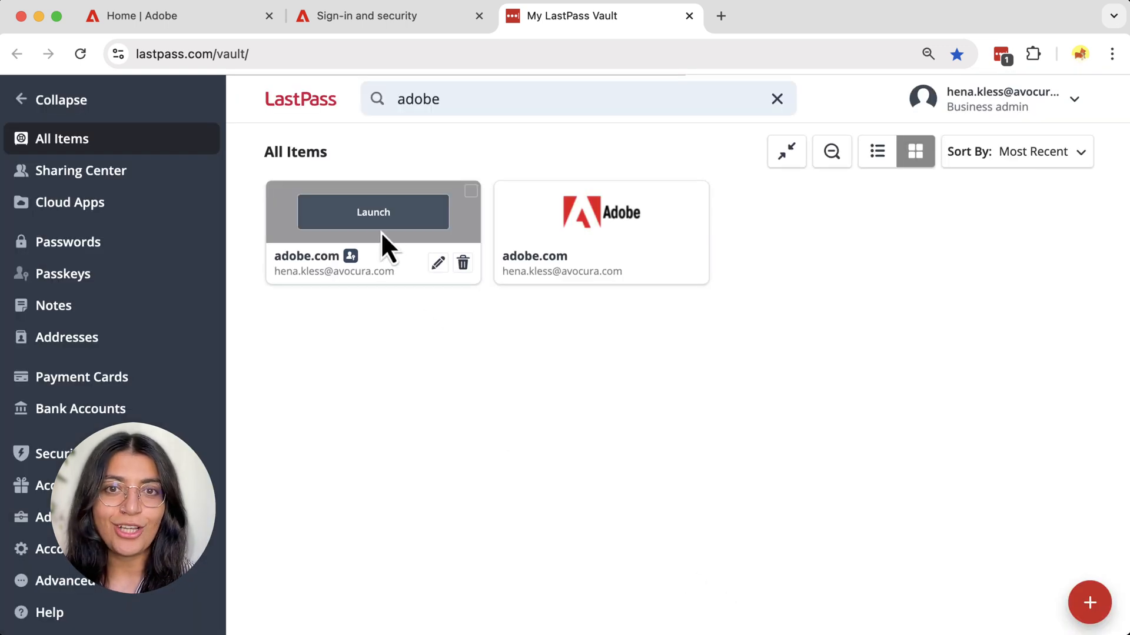
Launch Adobe from the passkey entry and sign in with the saved adobe.com passkey.
left_click(372, 211)
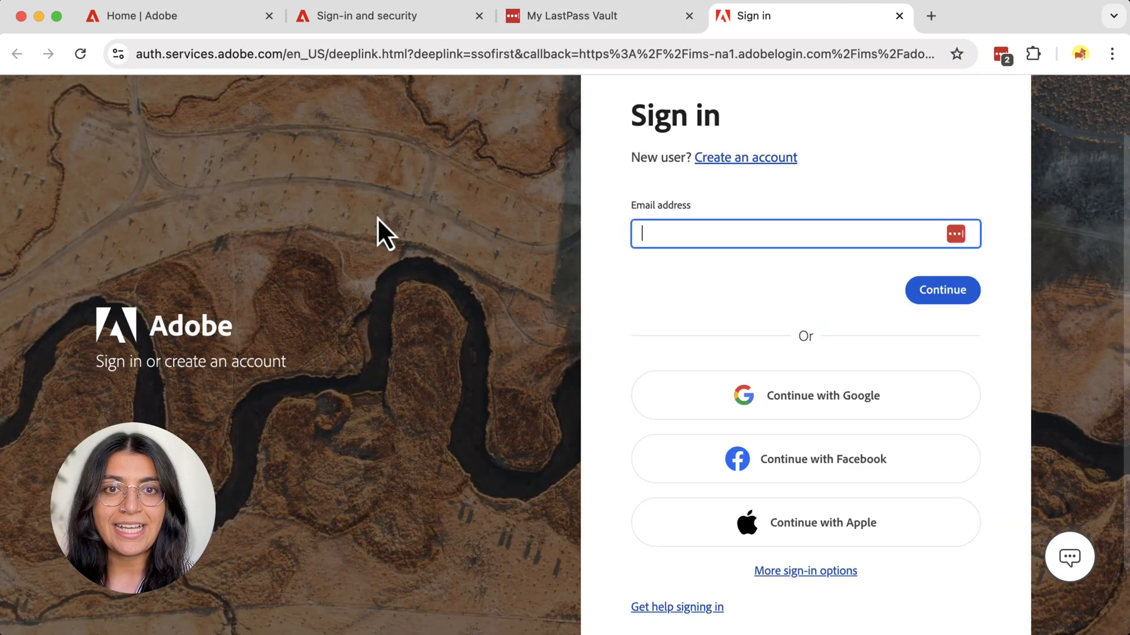
left_click(956, 233)
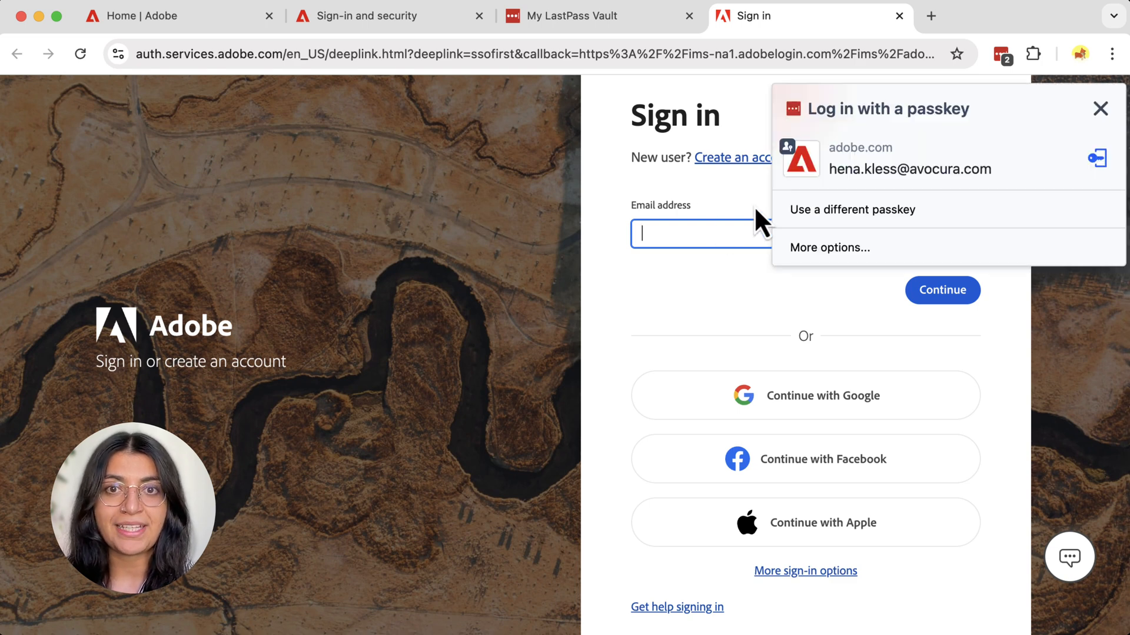
left_click(911, 169)
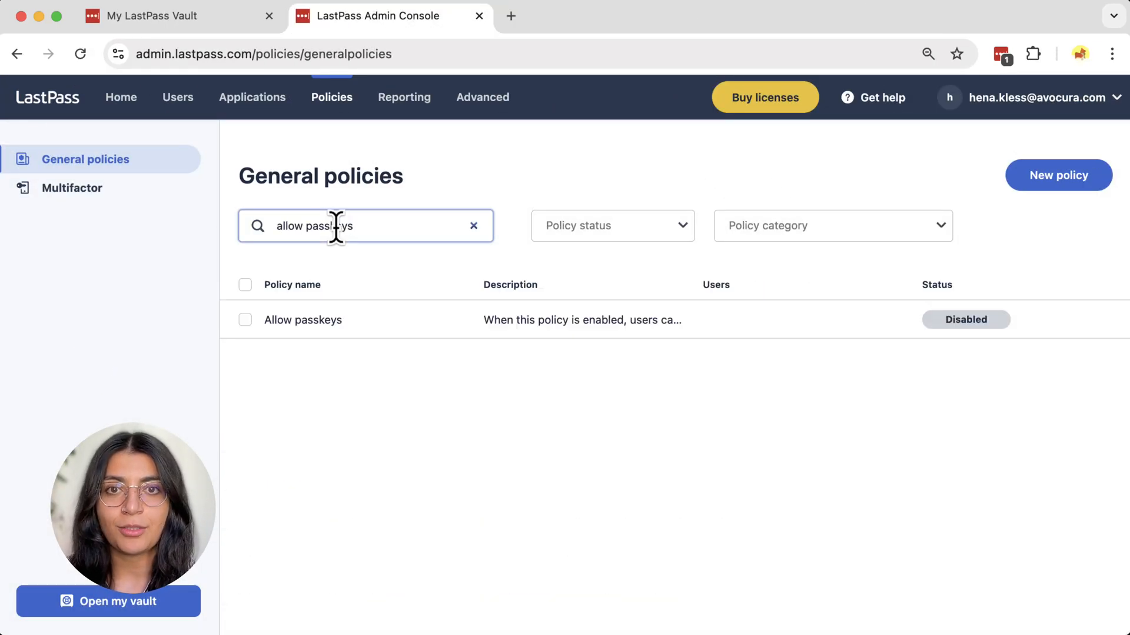
Enable the Allow passkeys policy for all users and save the change.
left_click(303, 320)
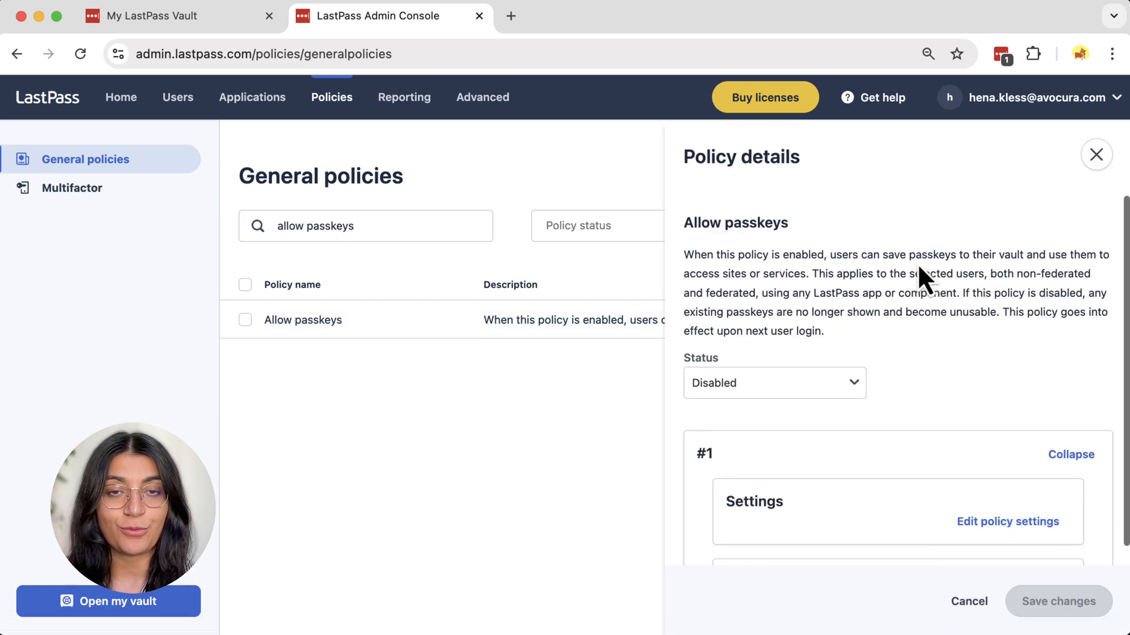
mouse_move(824, 406)
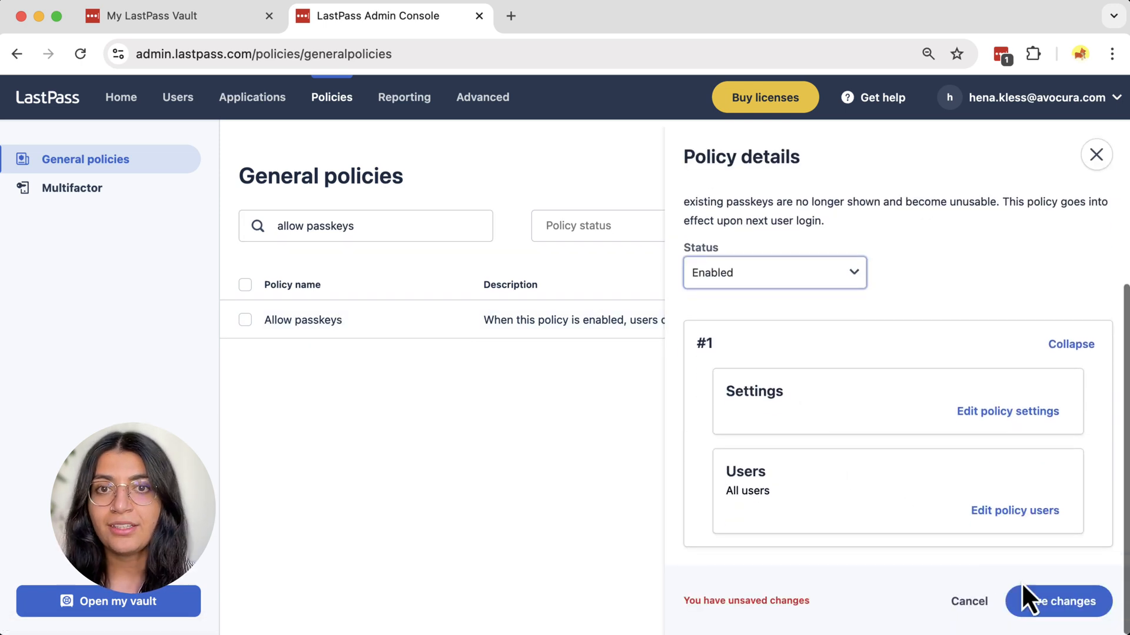
left_click(1056, 601)
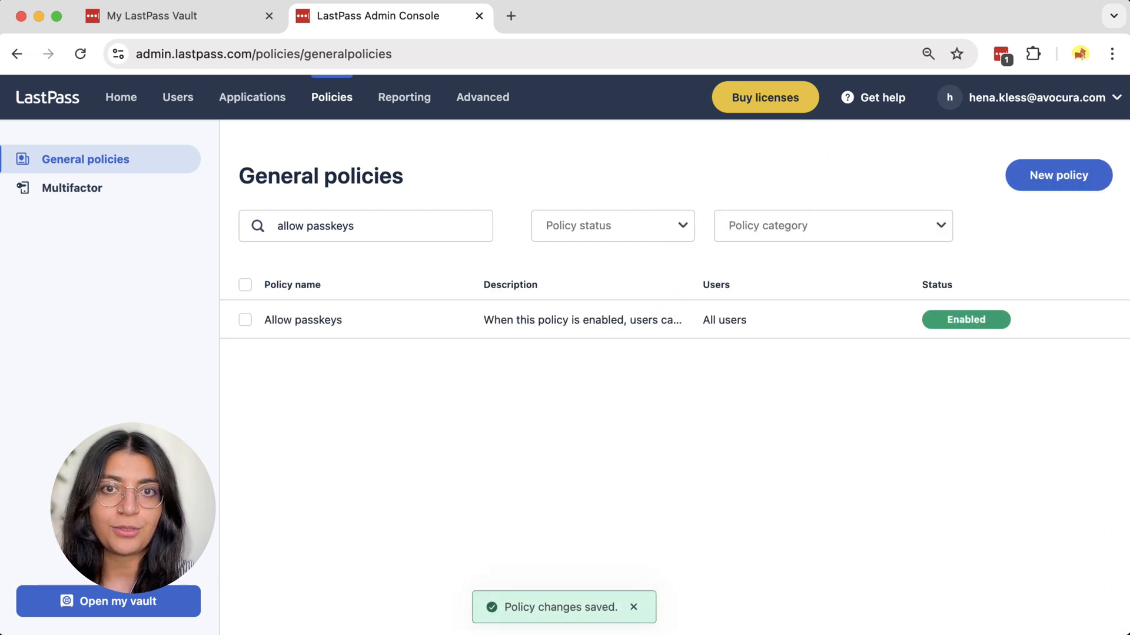
Filter the user activity report to 'pass' events and view the latest passkey log-in details.
left_click(404, 96)
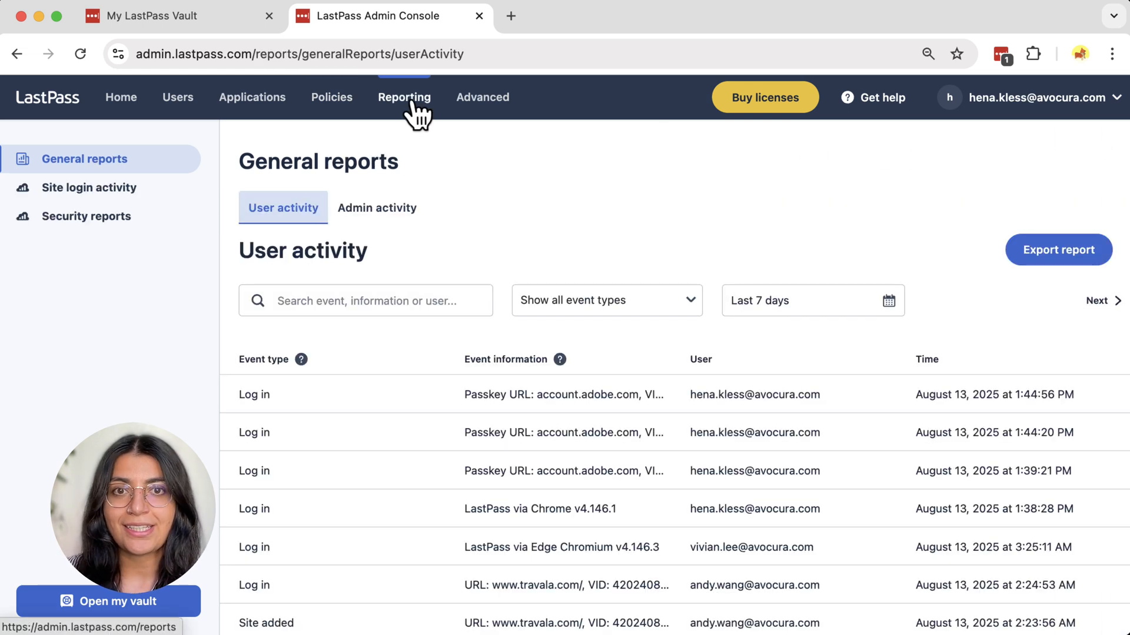
type("passkey")
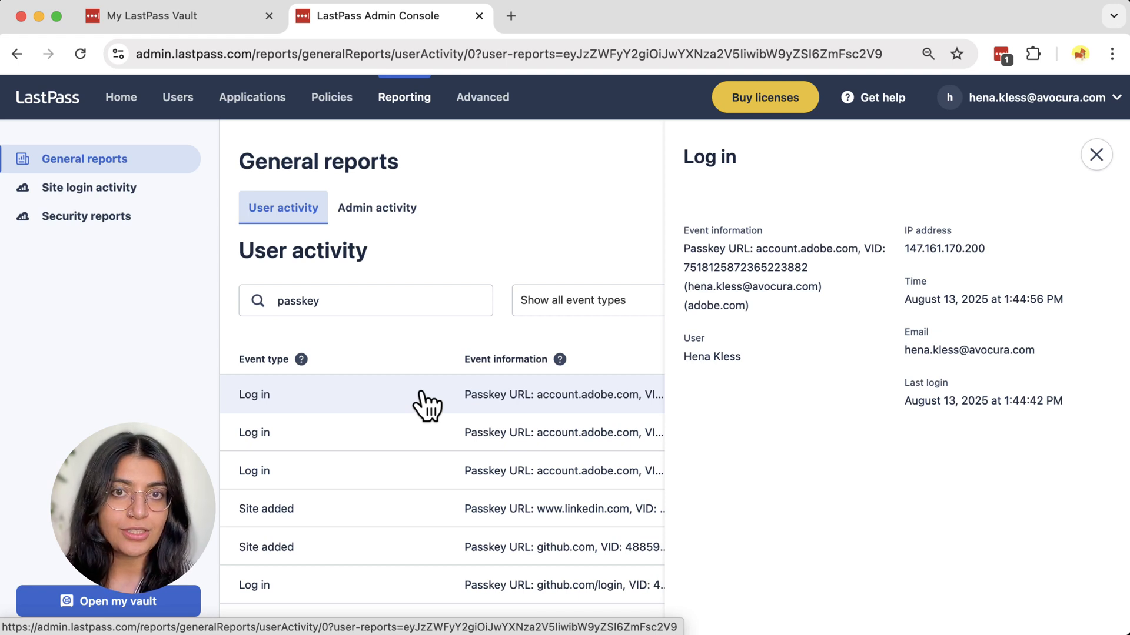
left_click(252, 97)
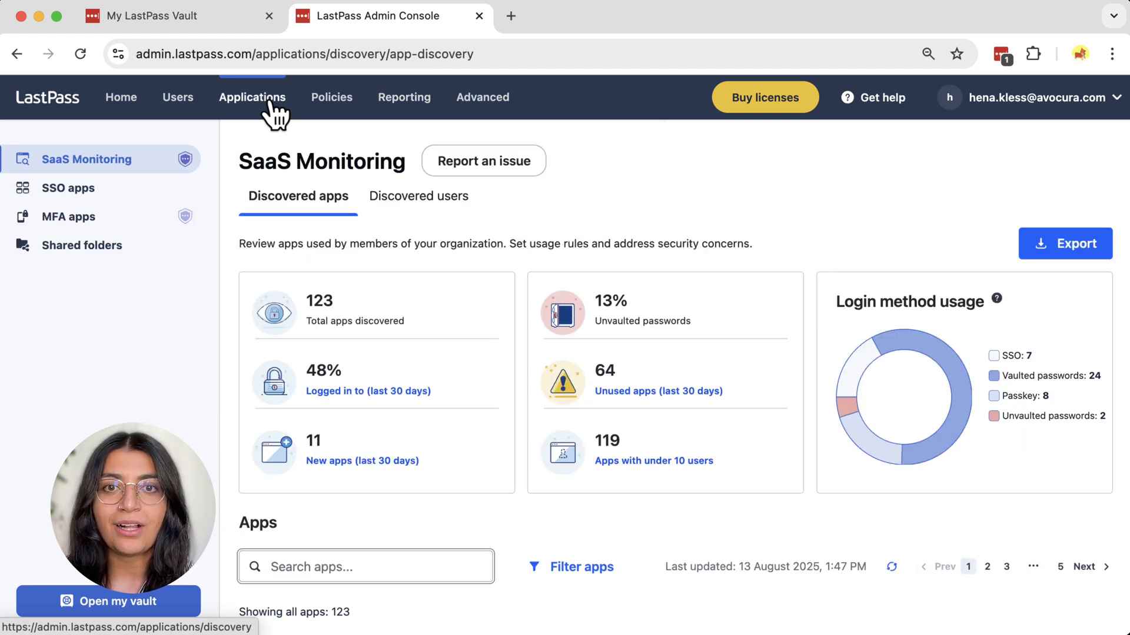
Scroll SaaS Monitoring down to the Apps table showing Adobe signed in by passkey.
scroll("down", 3)
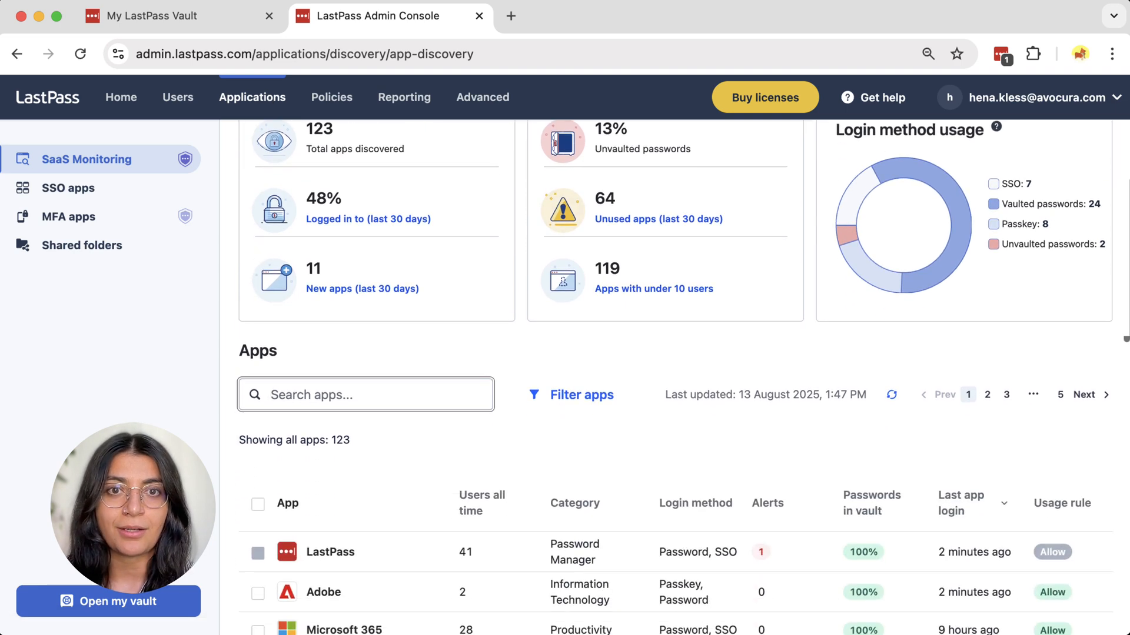
scroll("down", 3)
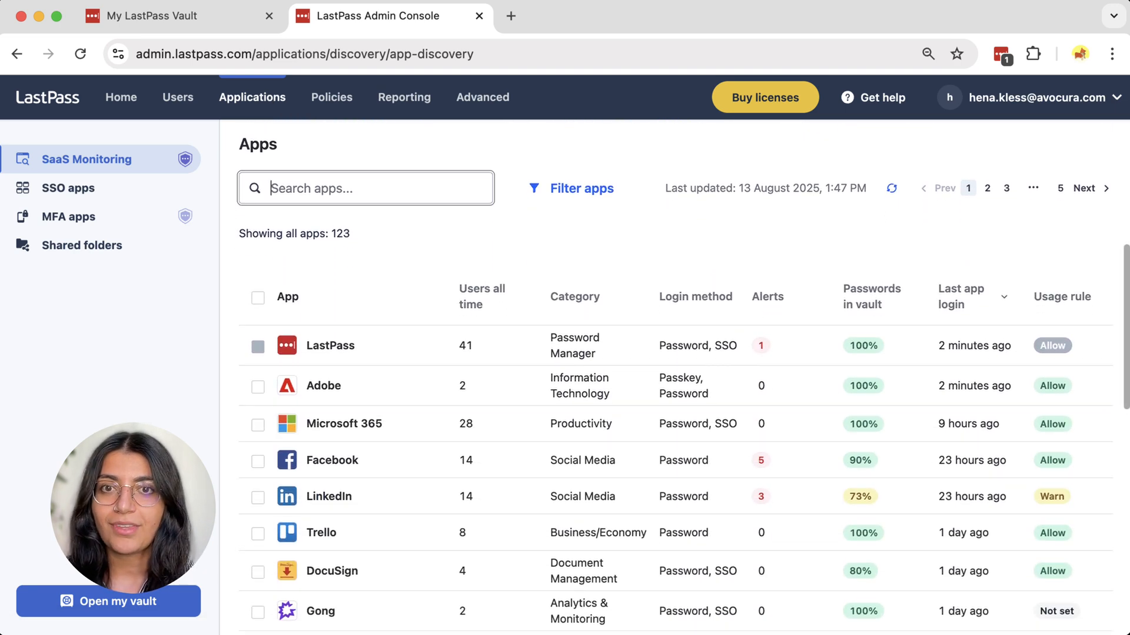